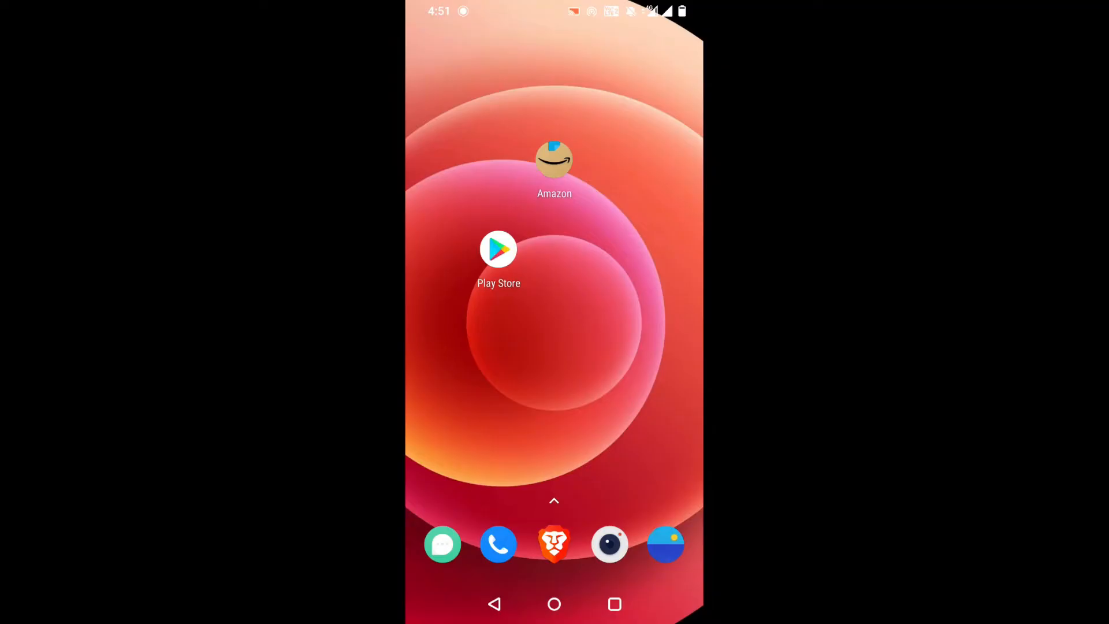
Step: Launch the Amazon shopping app from the home screen
click(554, 158)
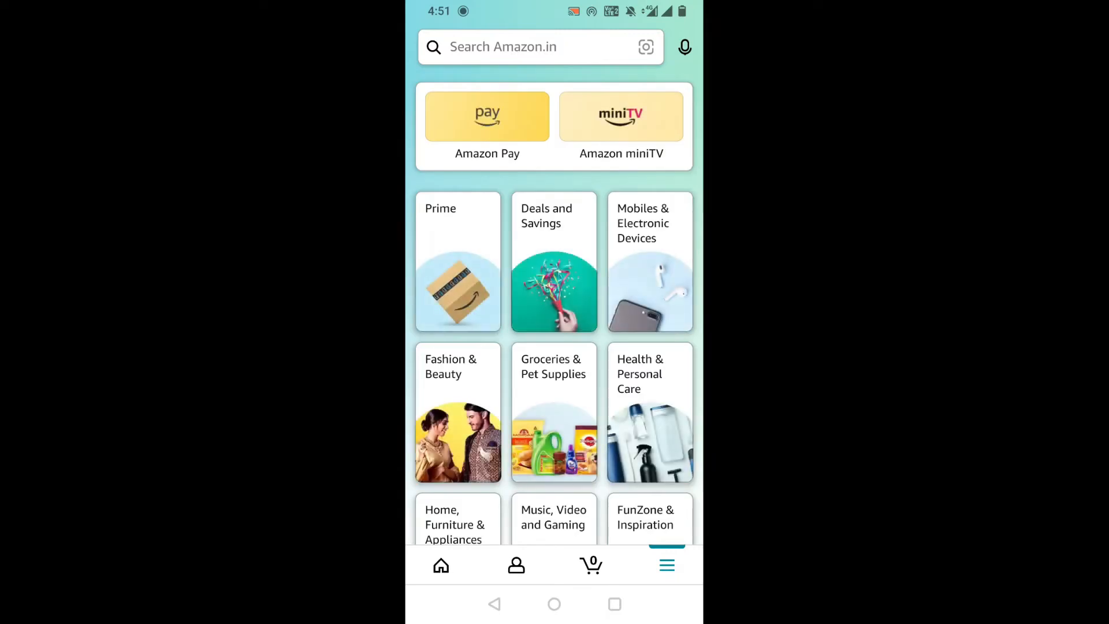
Step: Reach the Language A/क option under the expanded Settings section of the menu
scroll(down, 3)
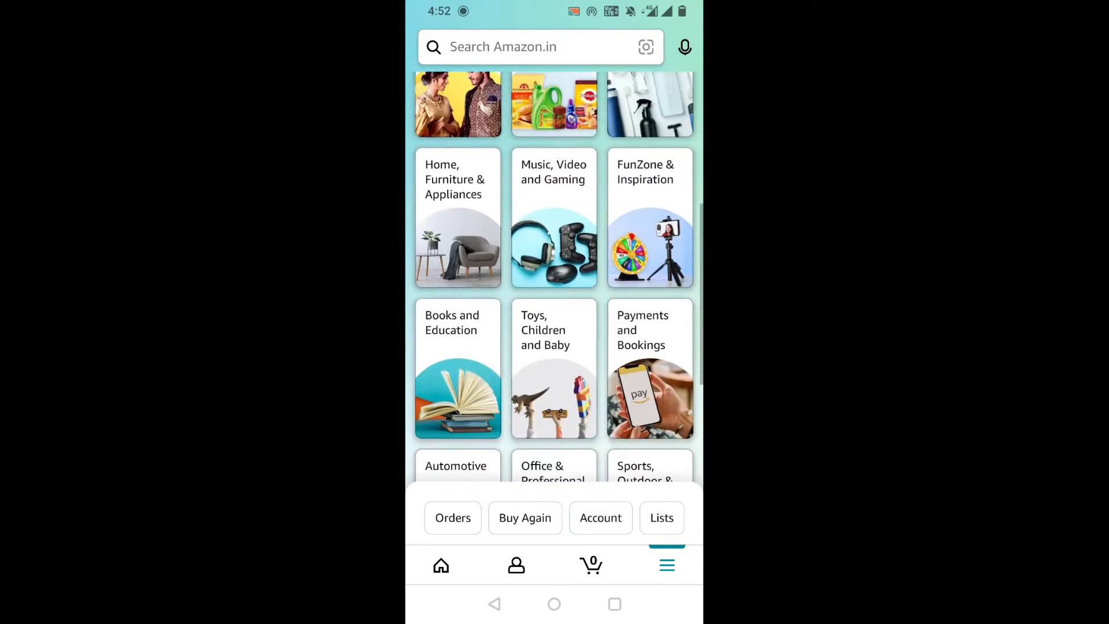
scroll(down, 3)
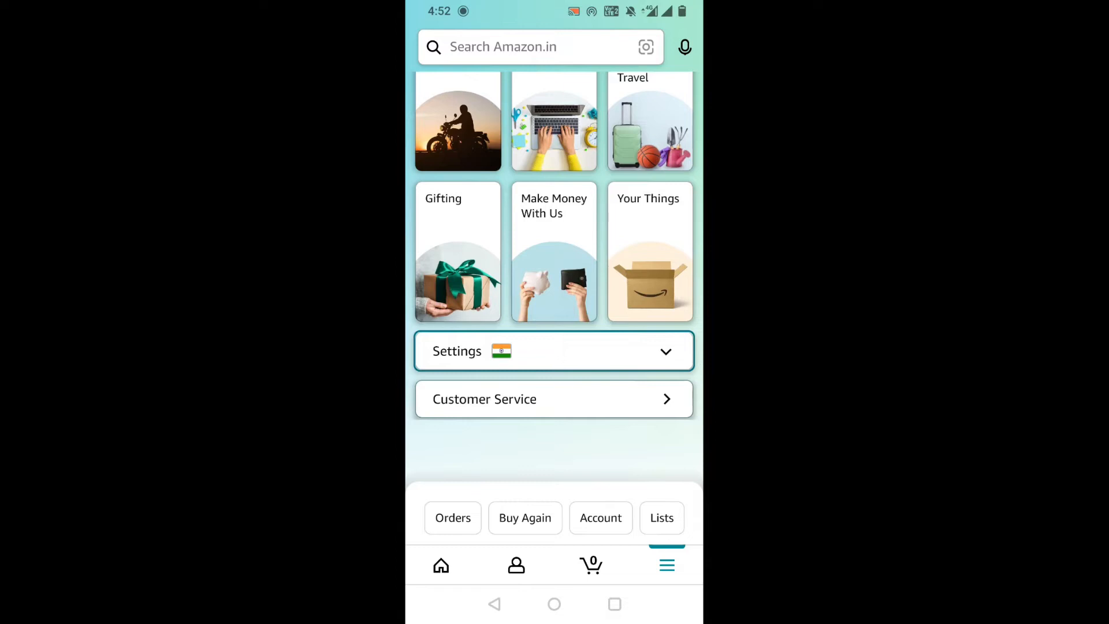
click(554, 351)
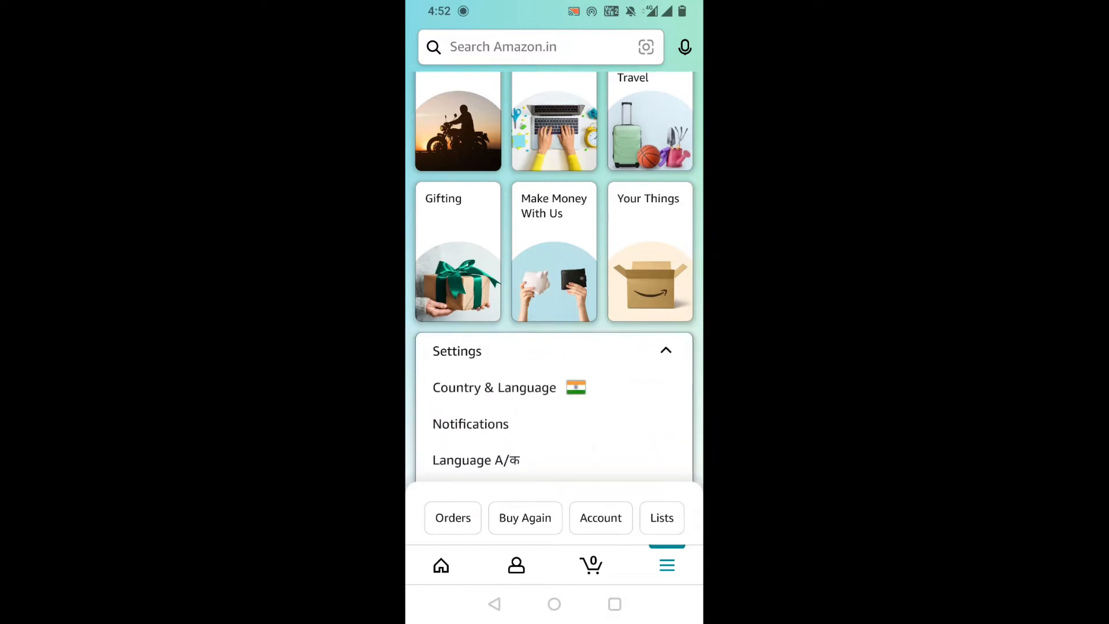
scroll(down, 3)
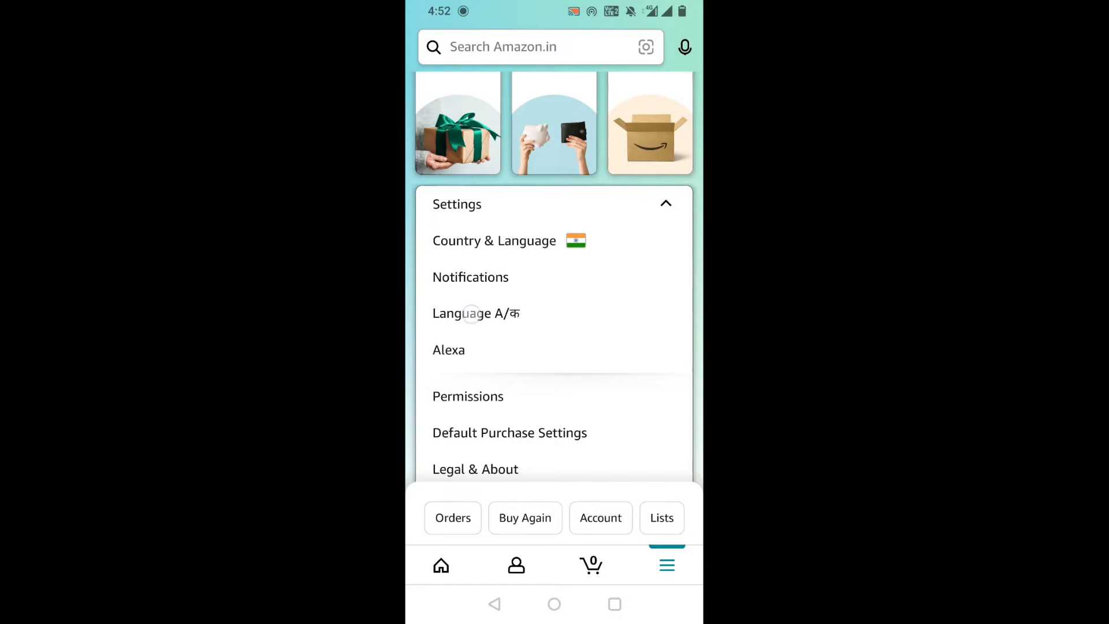
click(475, 313)
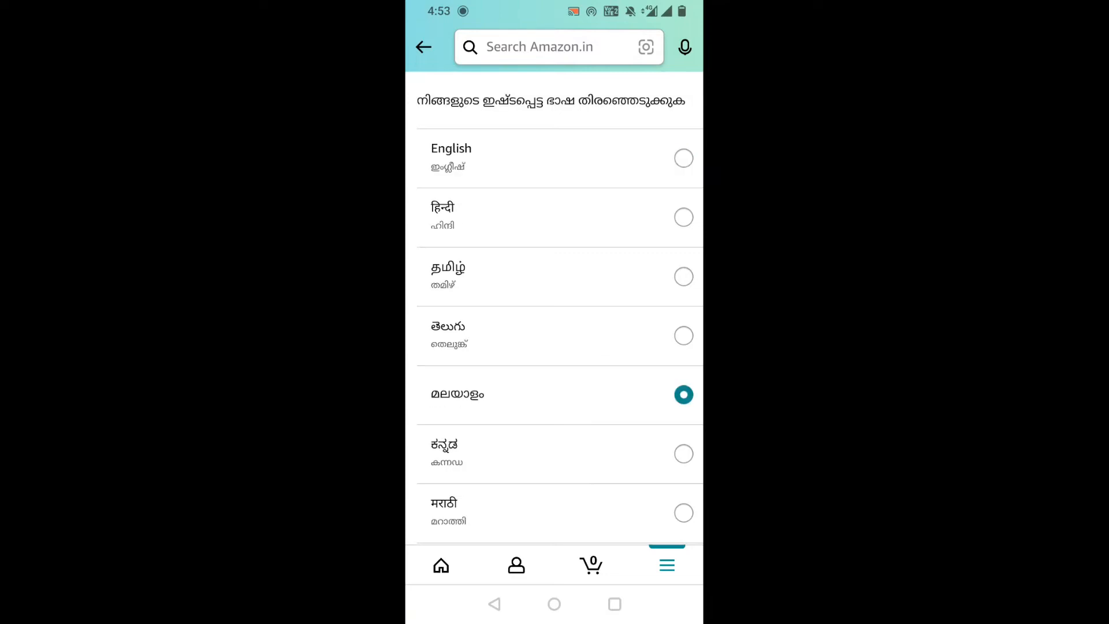
Step: Confirm മലയാളം as the app language with the continue-in-Malayalam button
scroll(down, 3)
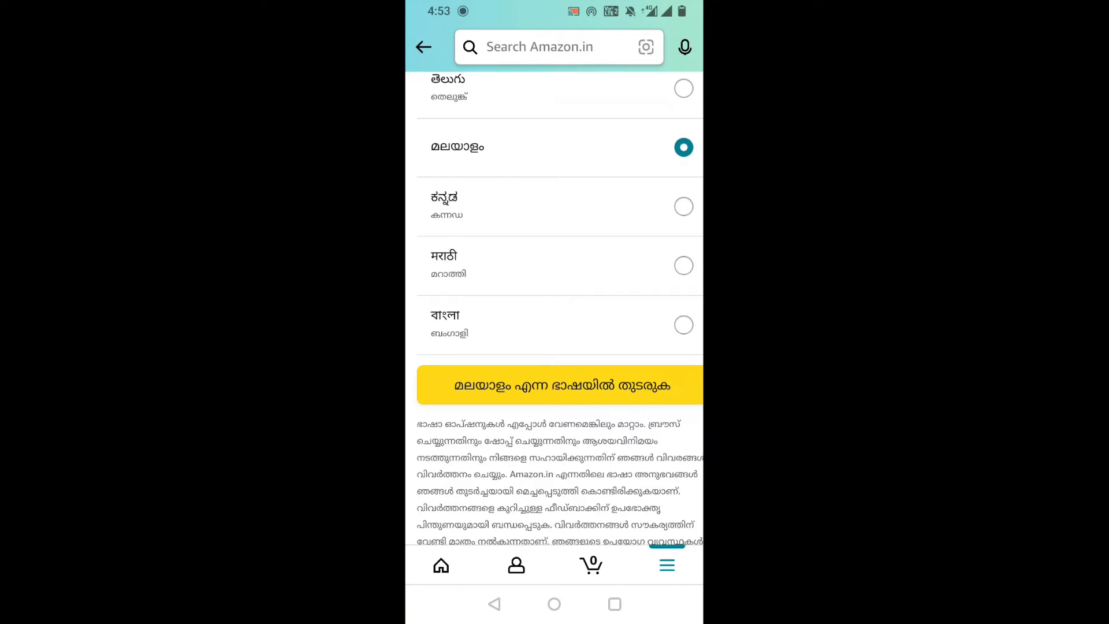
click(553, 385)
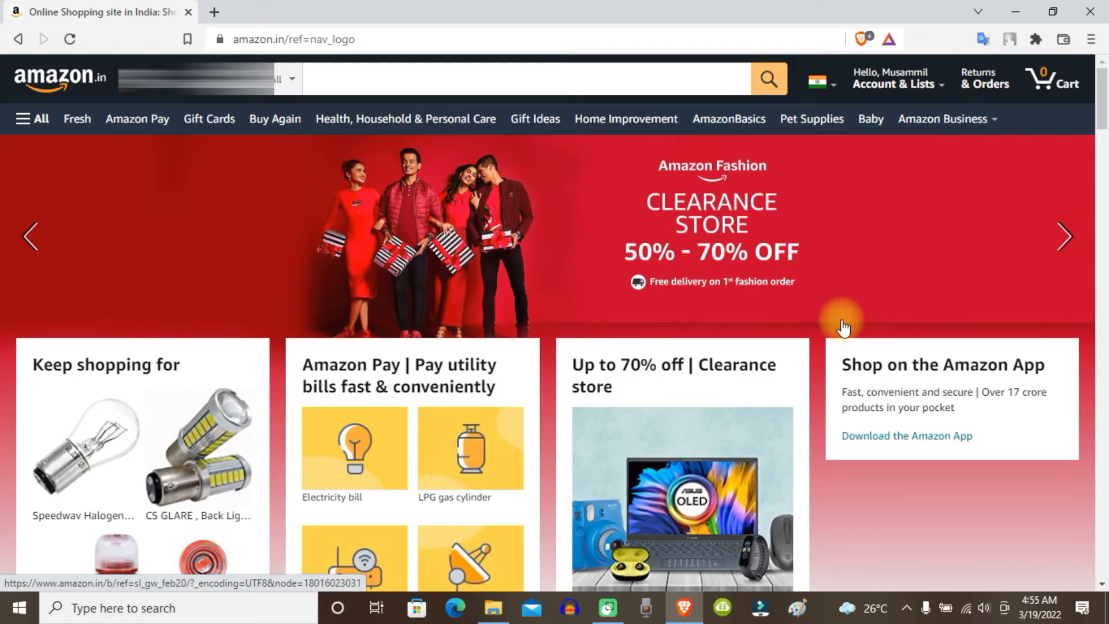
Step: Go to Your Account from the Account & Lists header dropdown
click(897, 78)
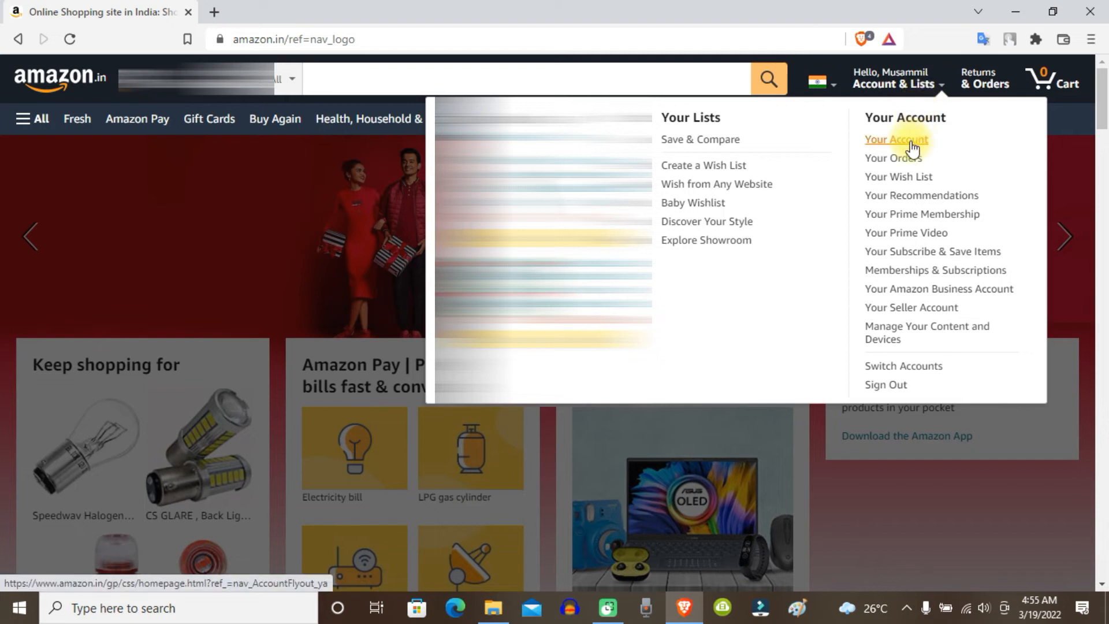
click(897, 140)
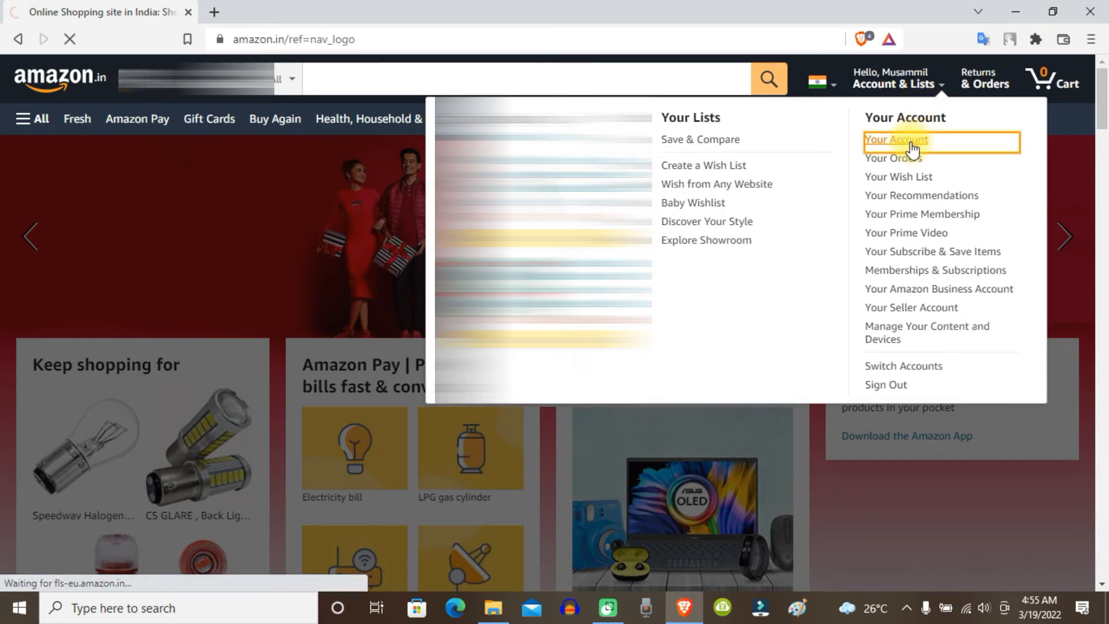
click(896, 140)
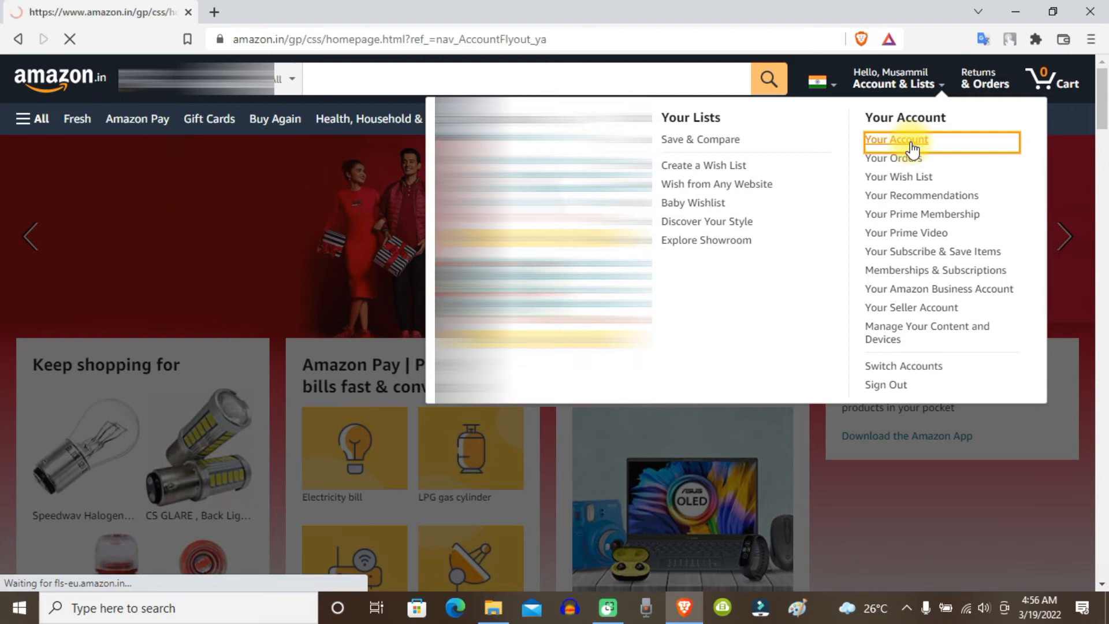
click(897, 140)
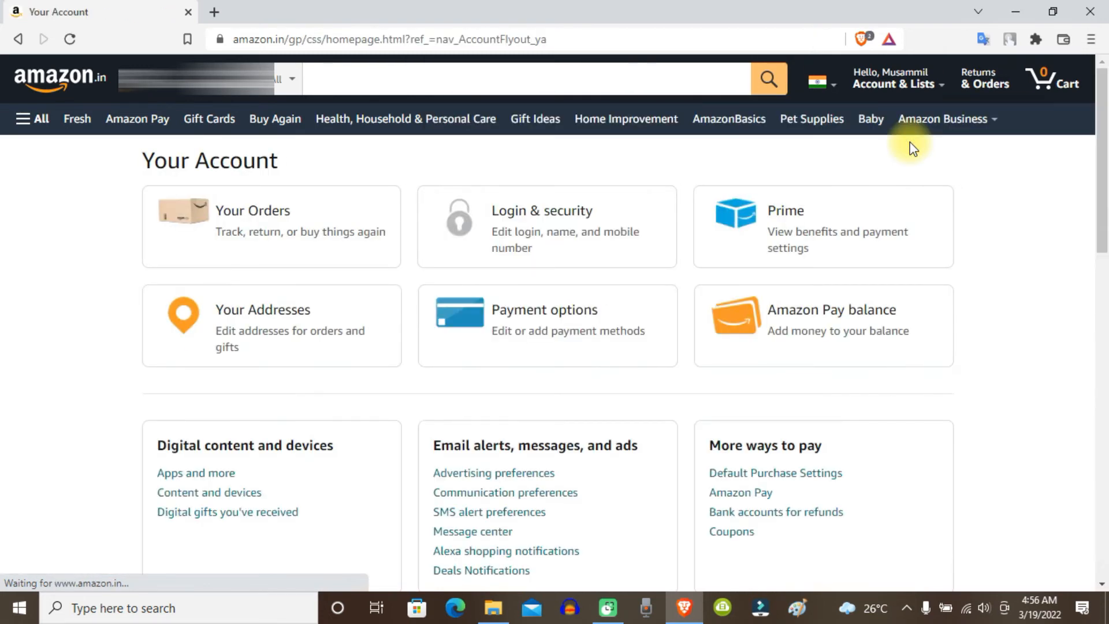
Step: Enter Language settings under Ordering and shopping preferences
scroll(down, 3)
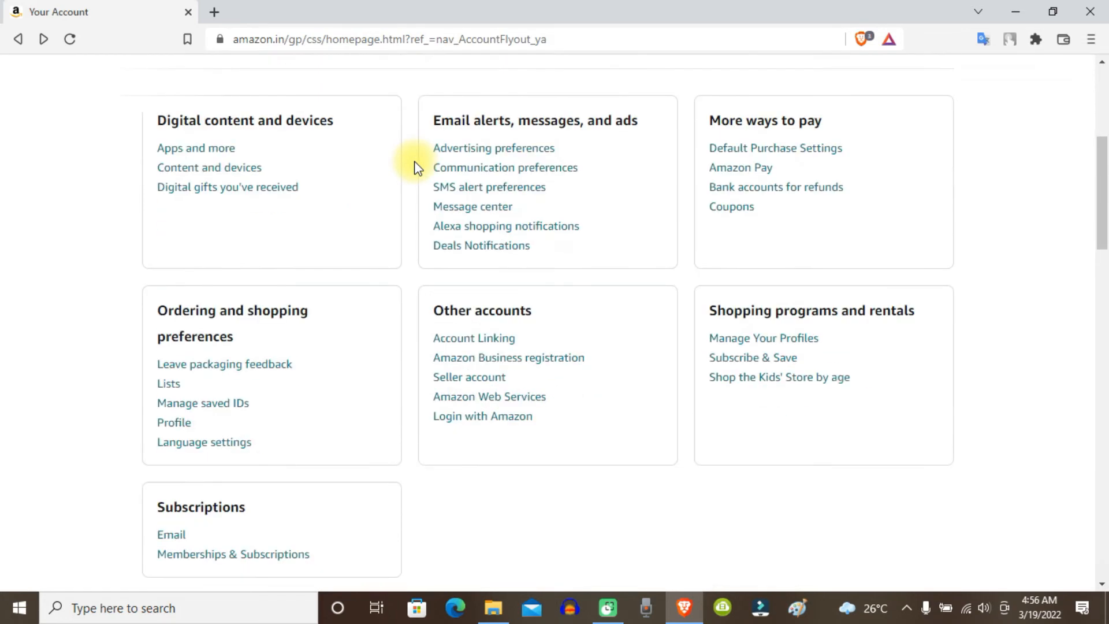
mouse_move(255, 373)
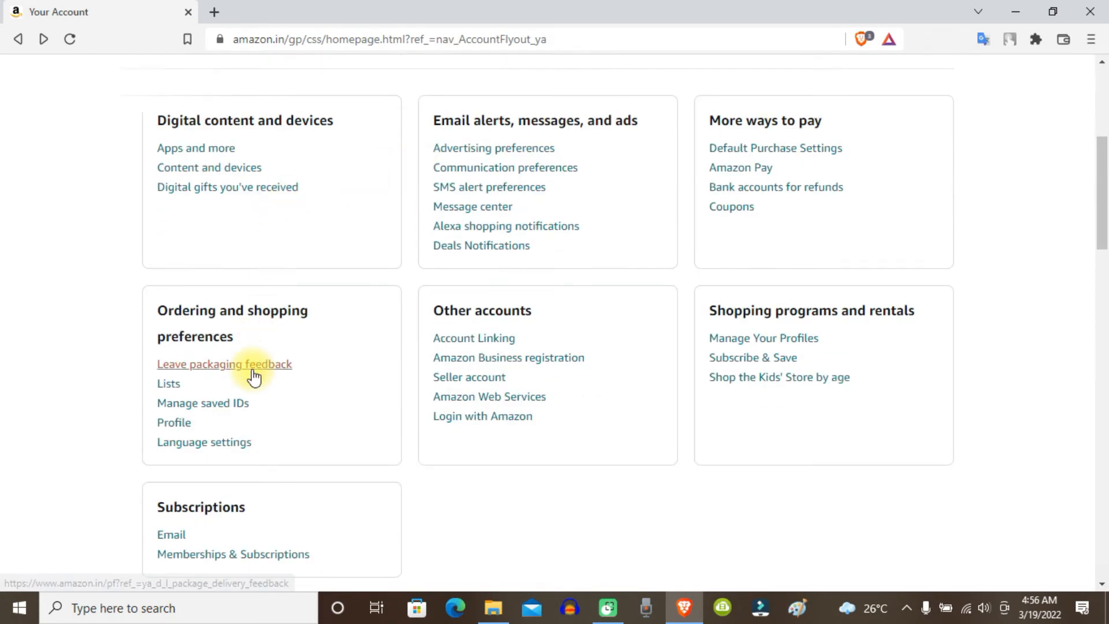
mouse_move(203, 443)
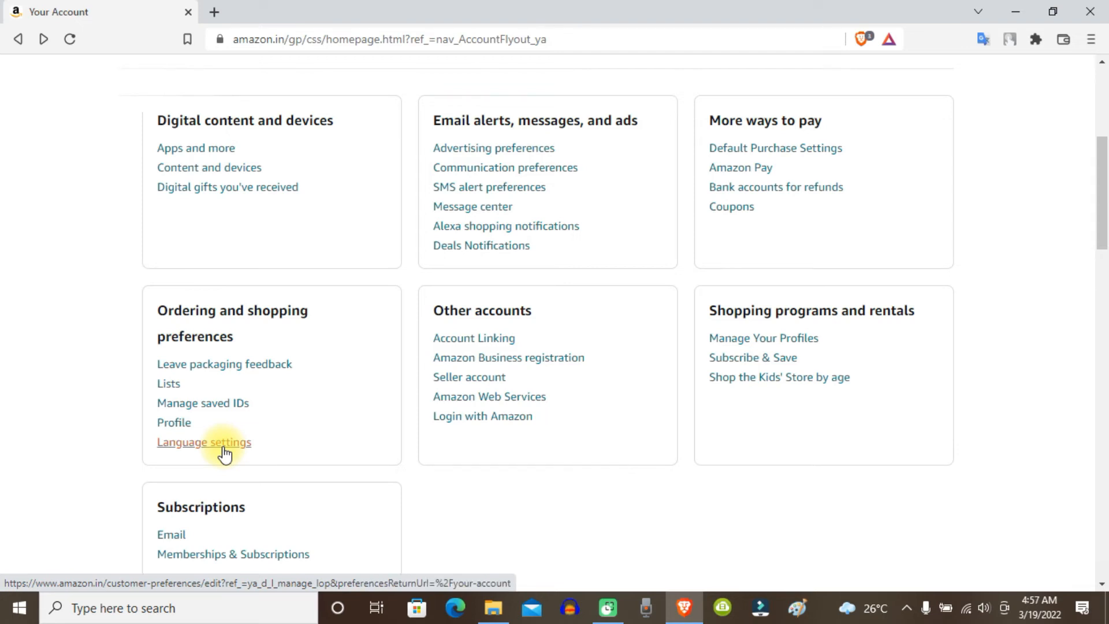
click(203, 442)
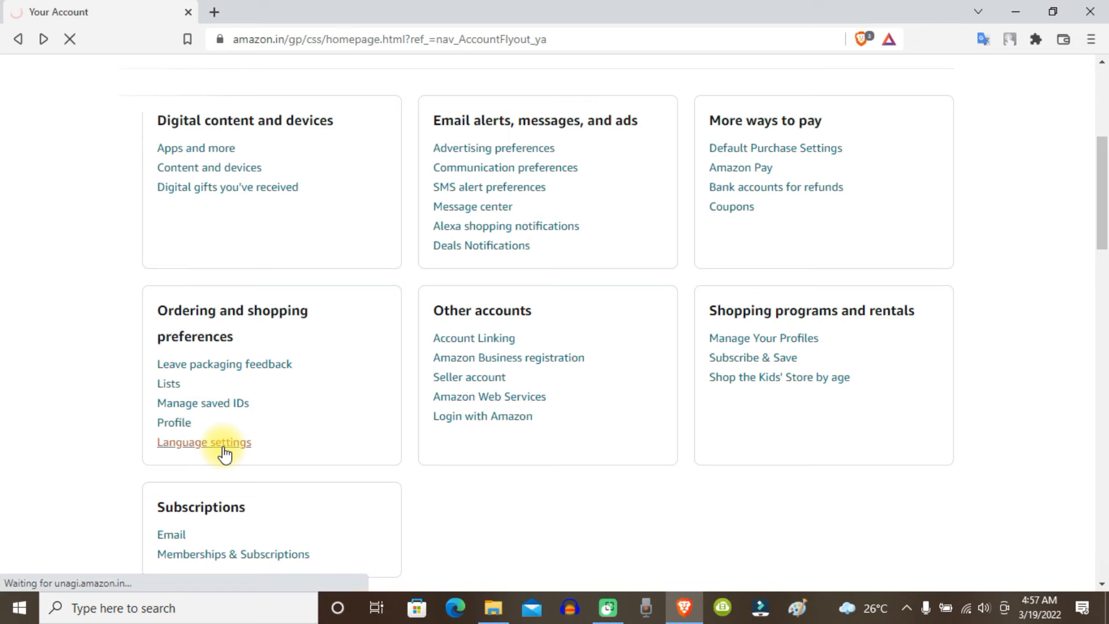
click(204, 441)
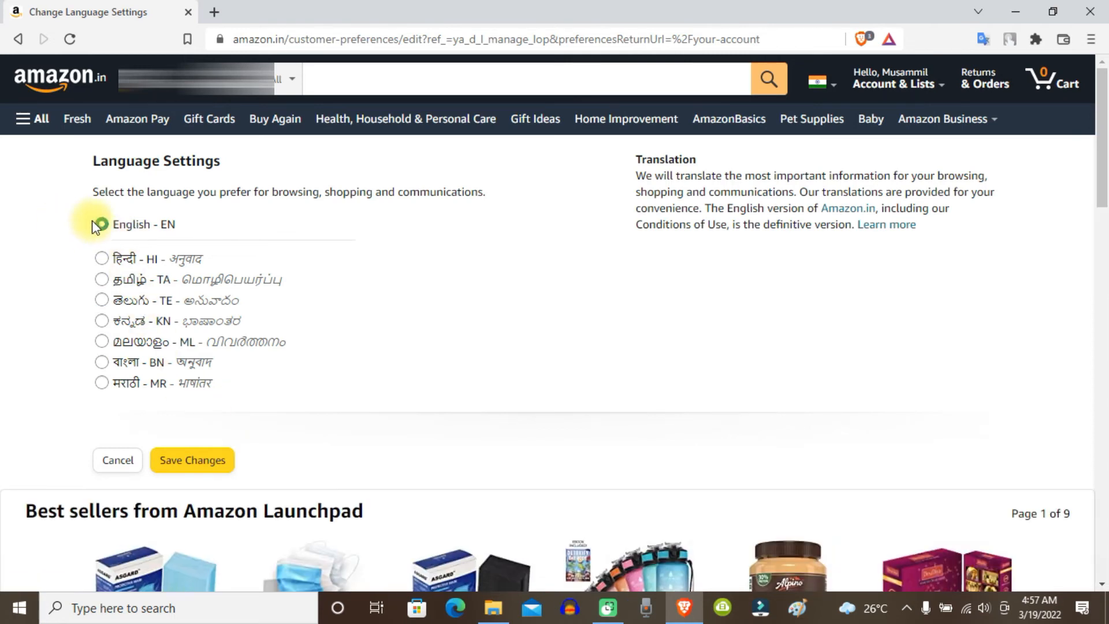
Step: Choose the മലയാളം - ML option and save it as the account language
click(100, 224)
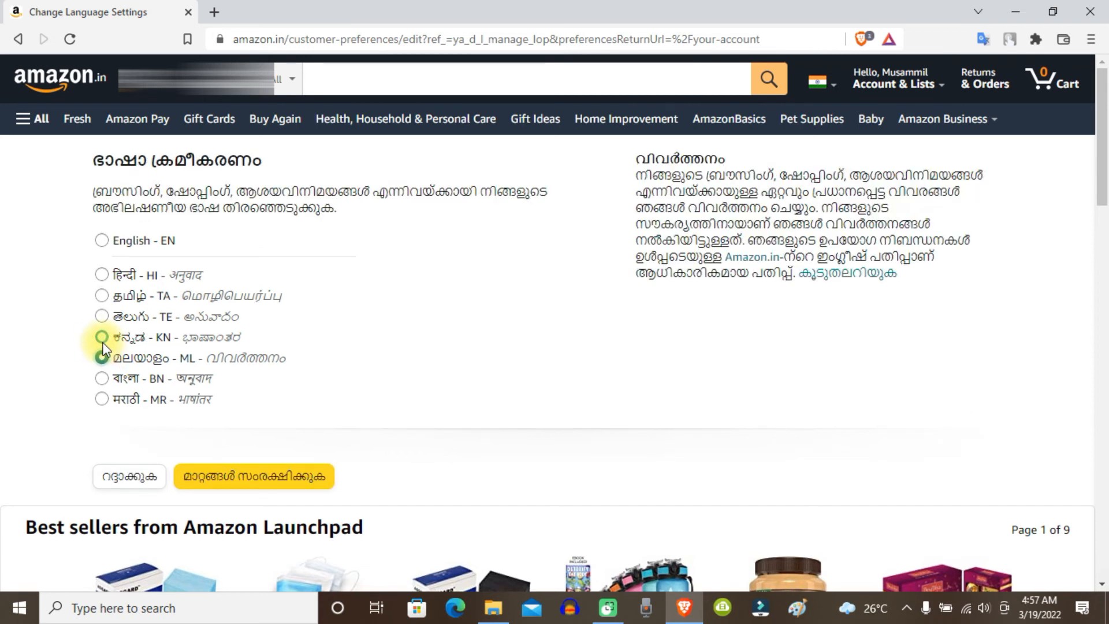
click(102, 358)
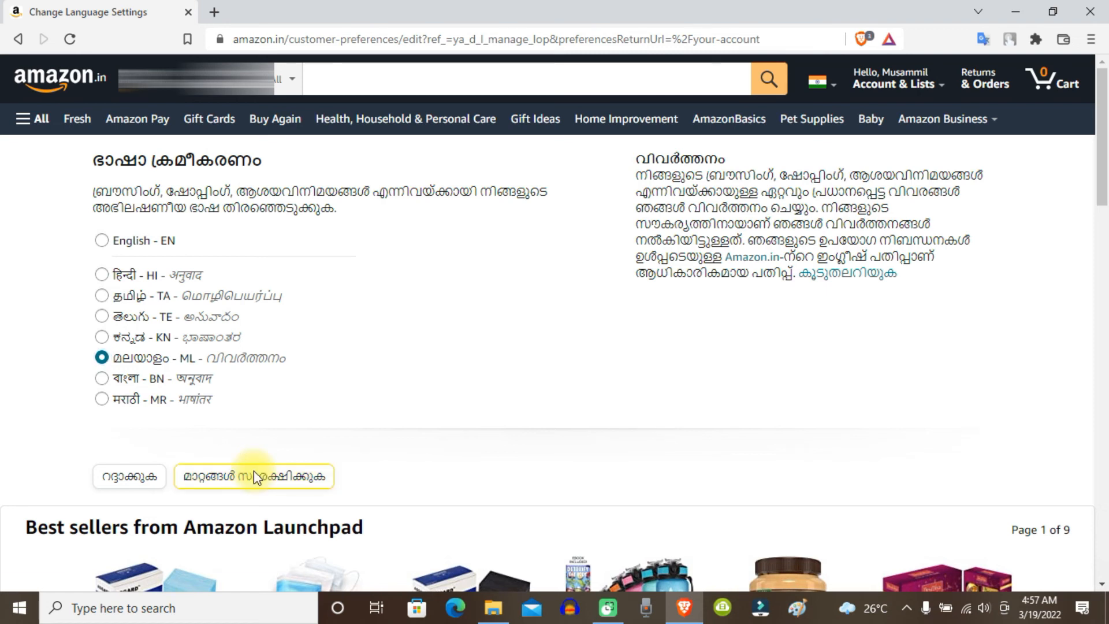
click(253, 476)
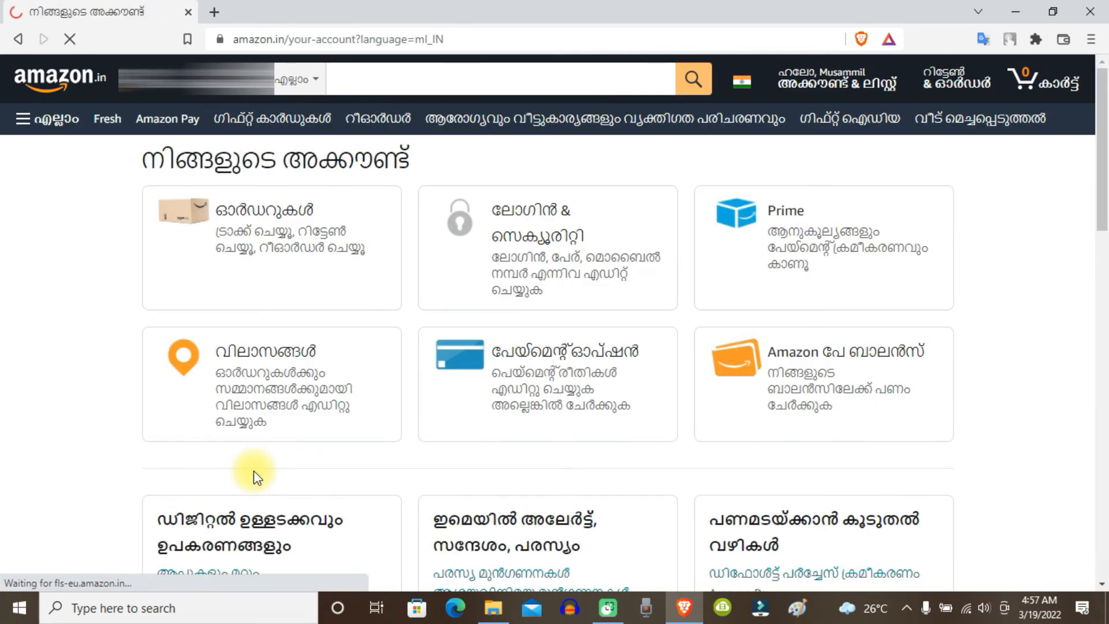